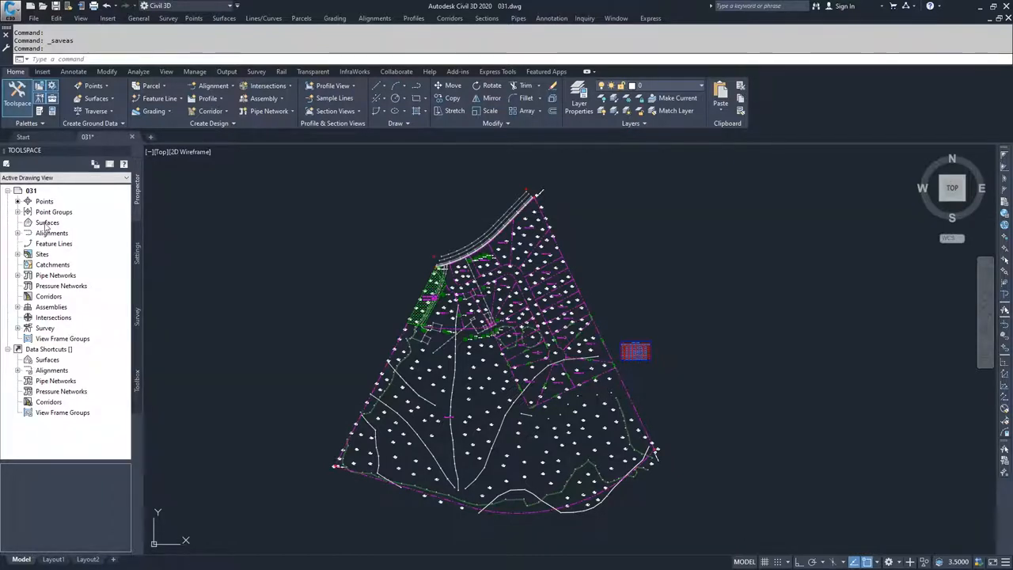
pyautogui.moveTo(47, 222)
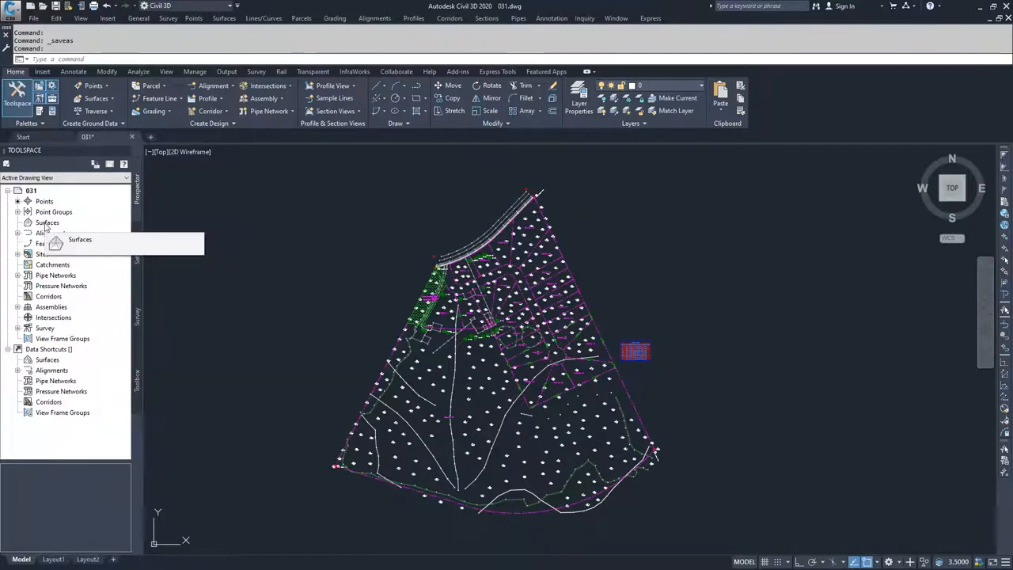
# - Right-click the Surfaces collection in Prospector to show its creation options
pyautogui.rightClick(46, 222)
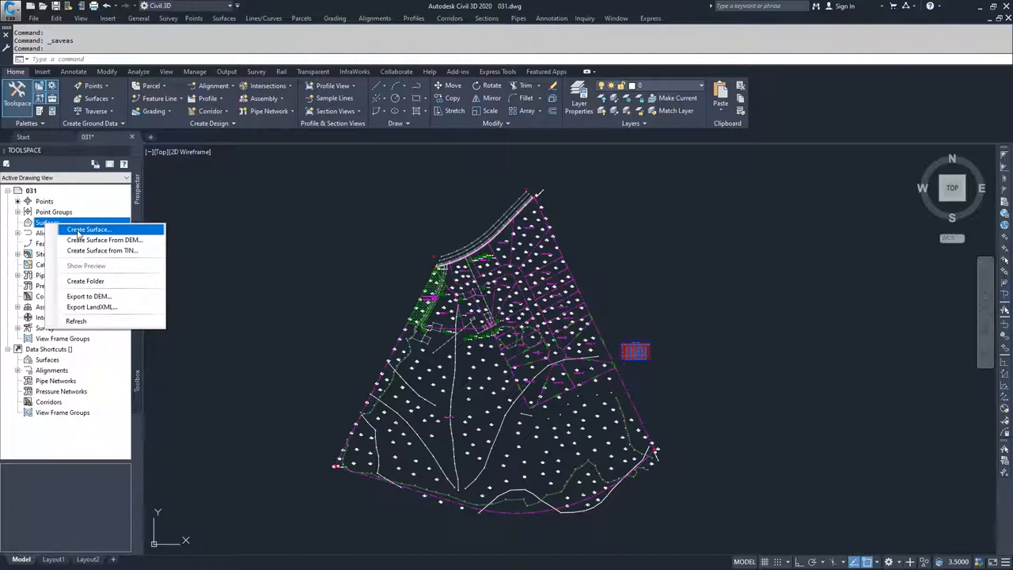
# - Choose Create Surface to open a TIN surface dialog on layer C-TOPO
pyautogui.click(89, 230)
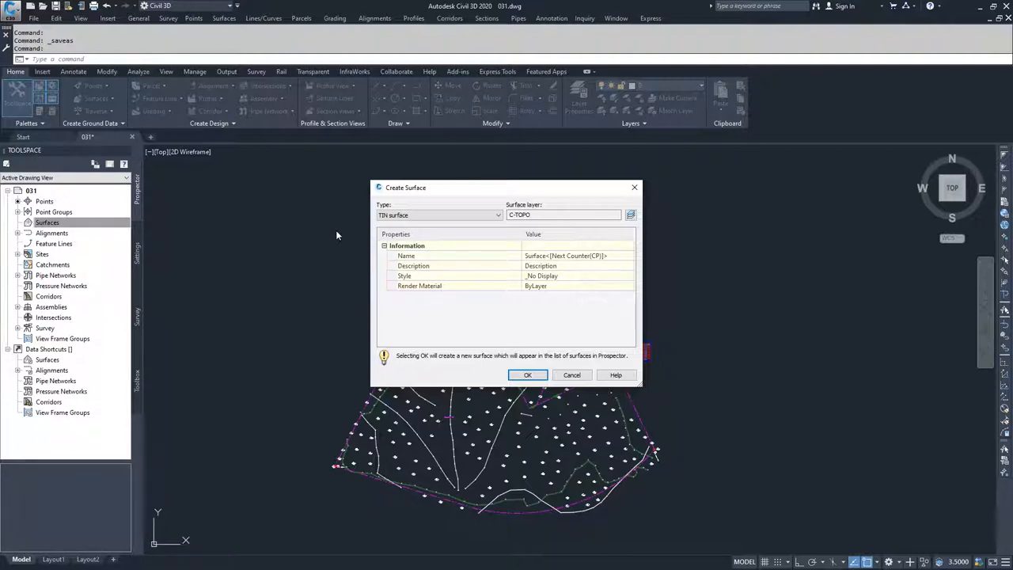
pyautogui.moveTo(439, 243)
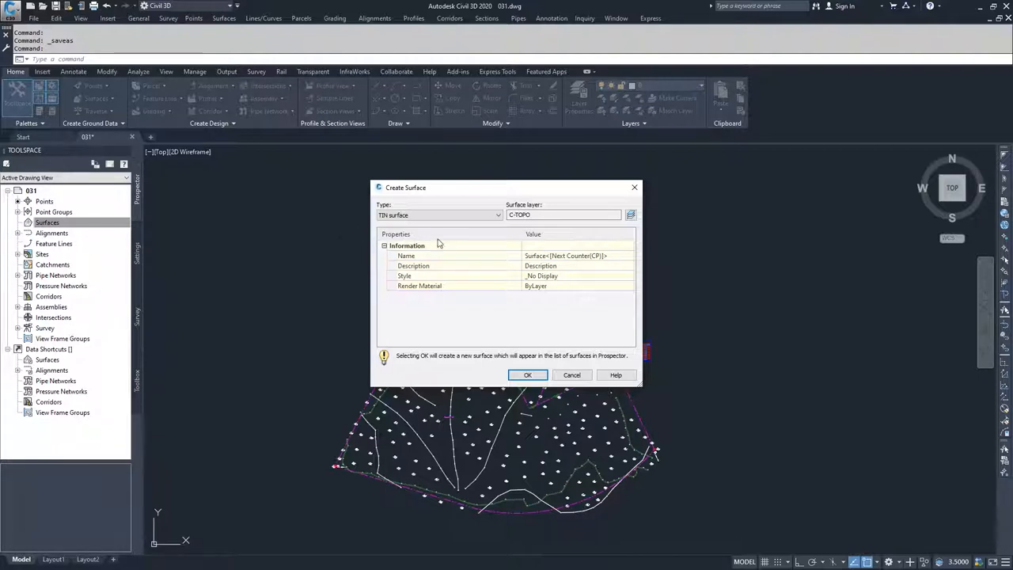
pyautogui.moveTo(455, 243)
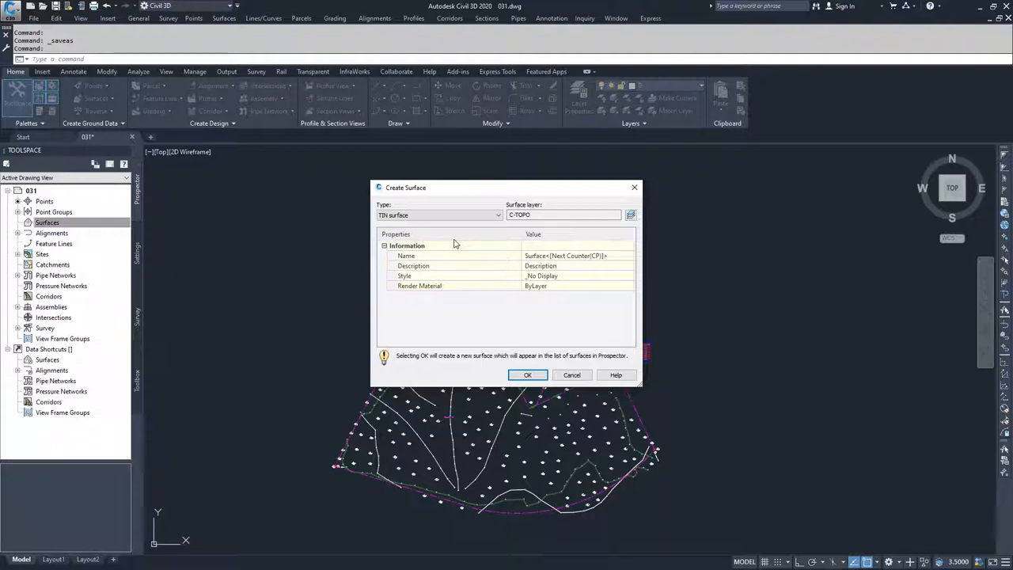
# - Name the new TIN surface 'EG', confirm it, and expand Surfaces to show it
pyautogui.click(566, 255)
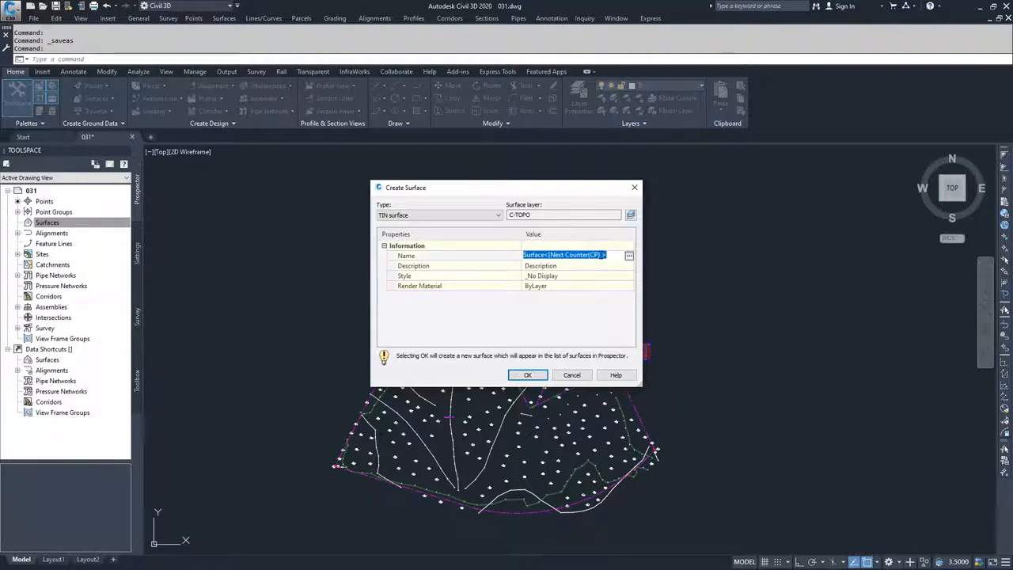
pyautogui.write('EG')
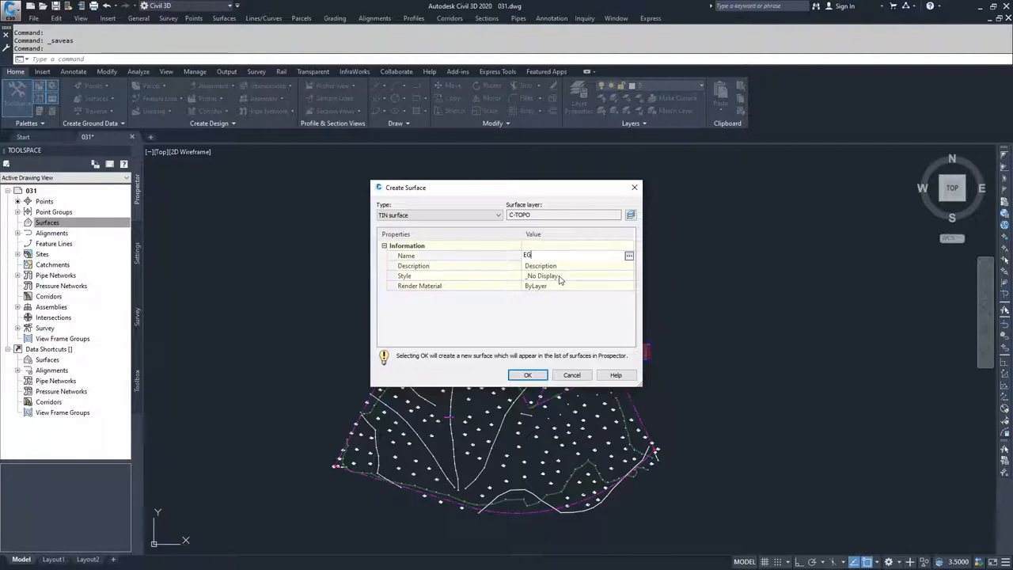
pyautogui.moveTo(561, 292)
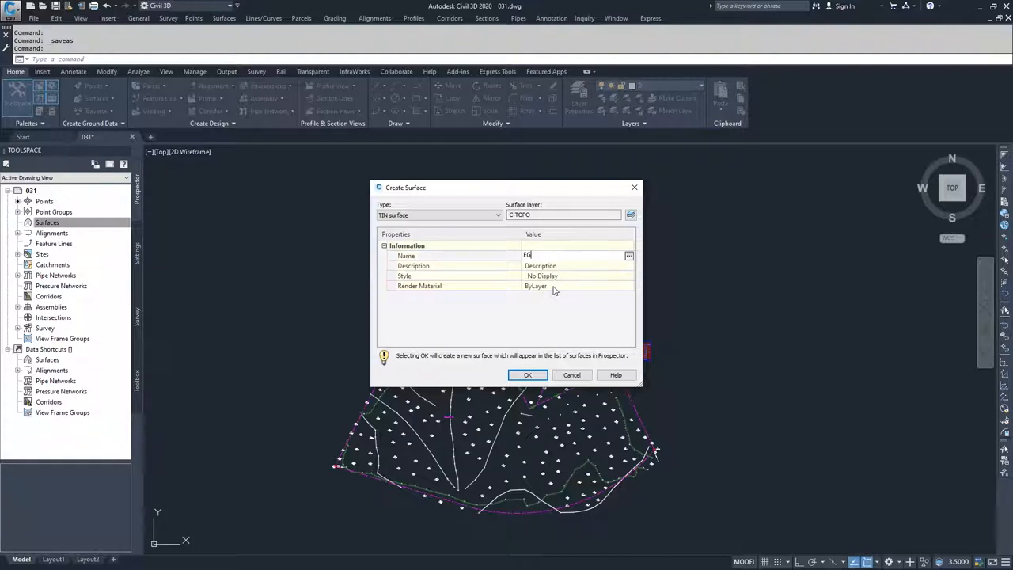
pyautogui.moveTo(551, 293)
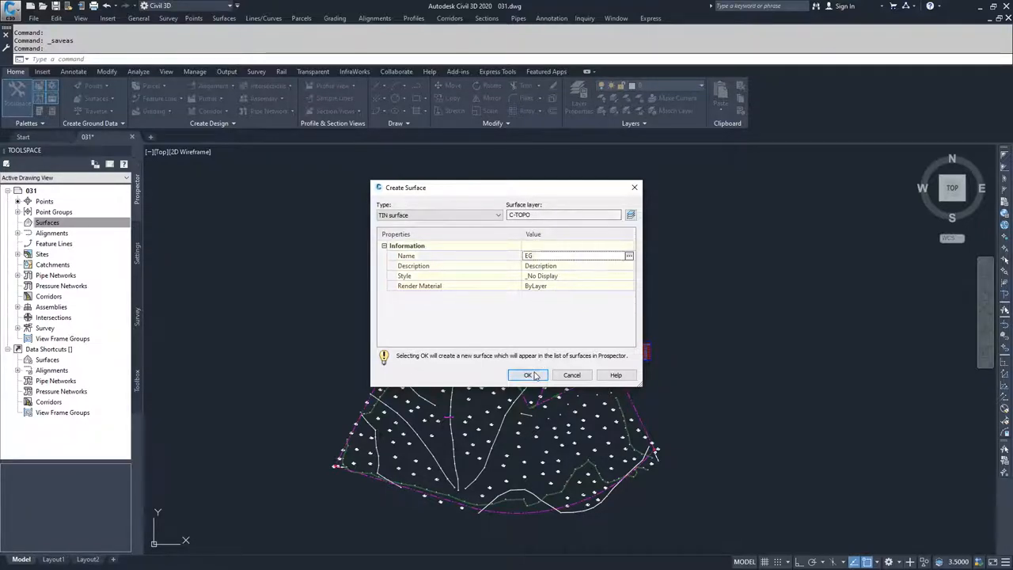
pyautogui.click(527, 374)
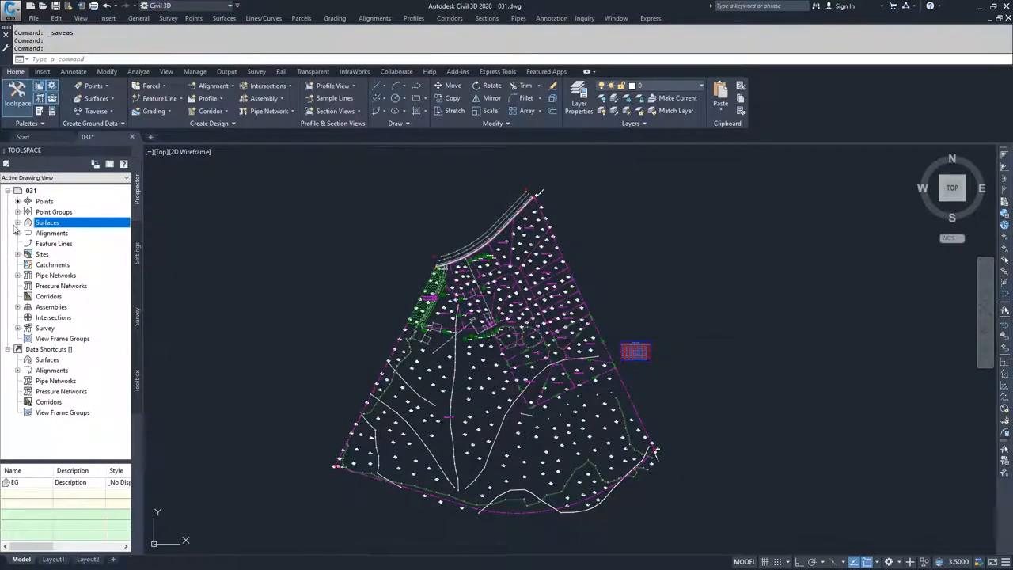
pyautogui.click(19, 222)
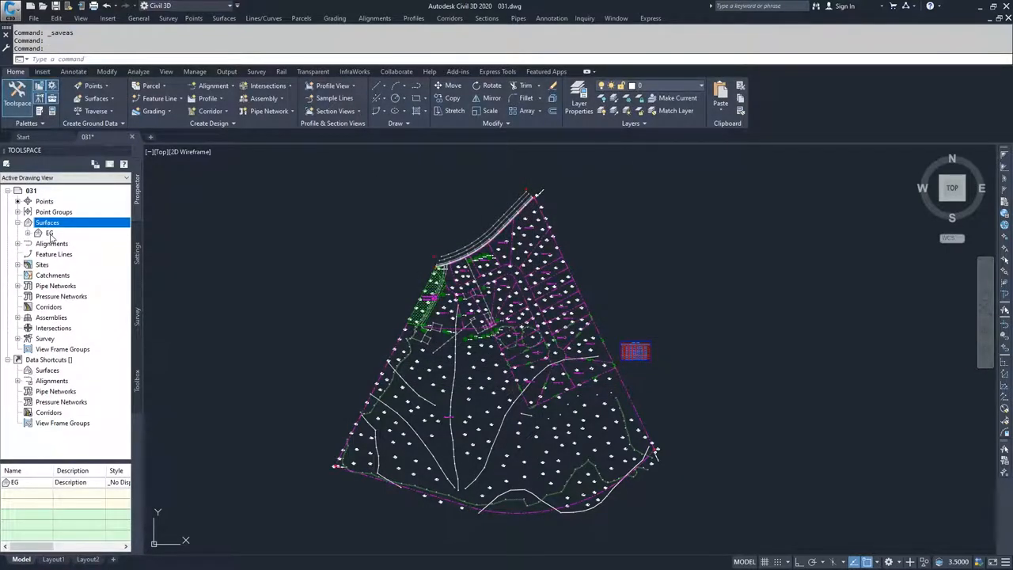